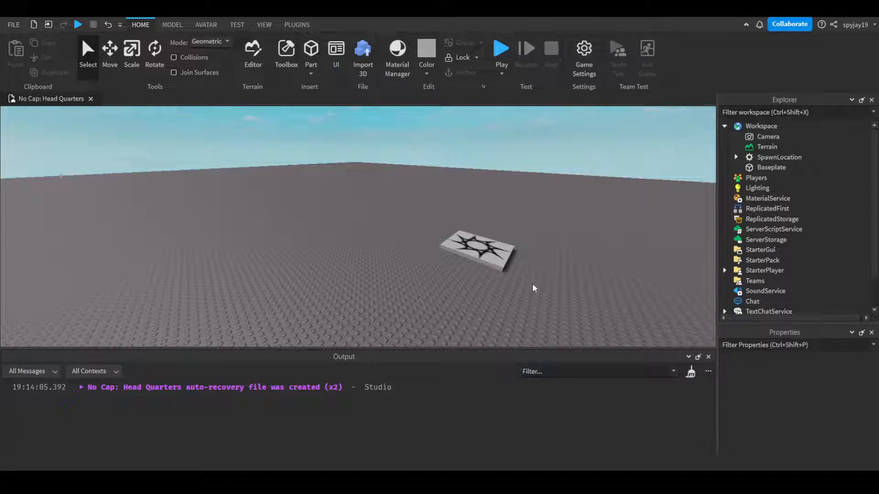
mouse_move(486, 286)
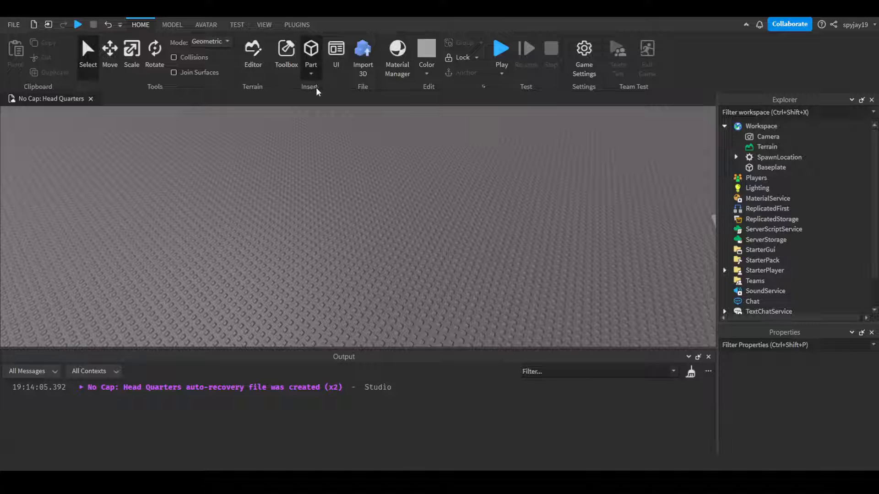
- Insert a new Part into the workspace and set it Anchored in Properties
left_click(311, 51)
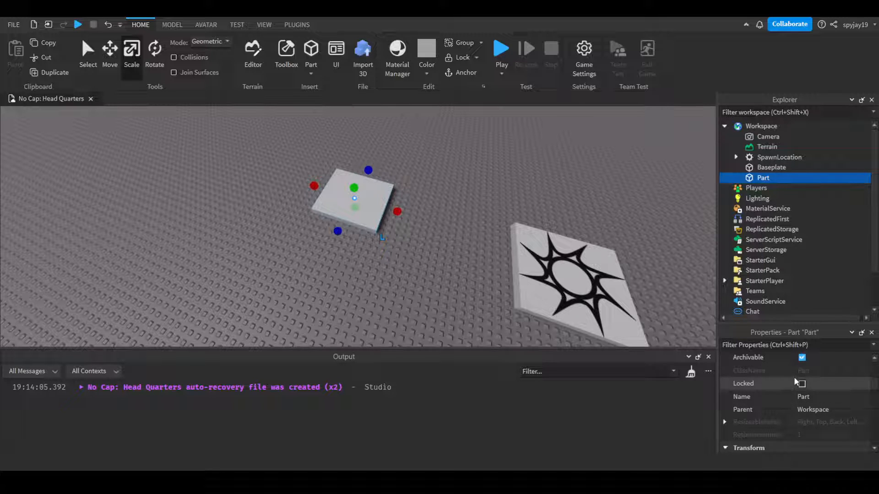
scroll("down", 3)
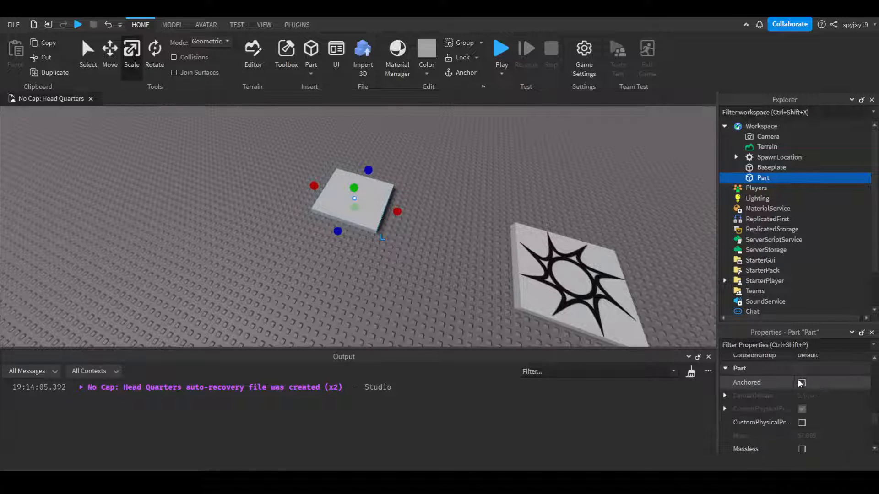
left_click(801, 382)
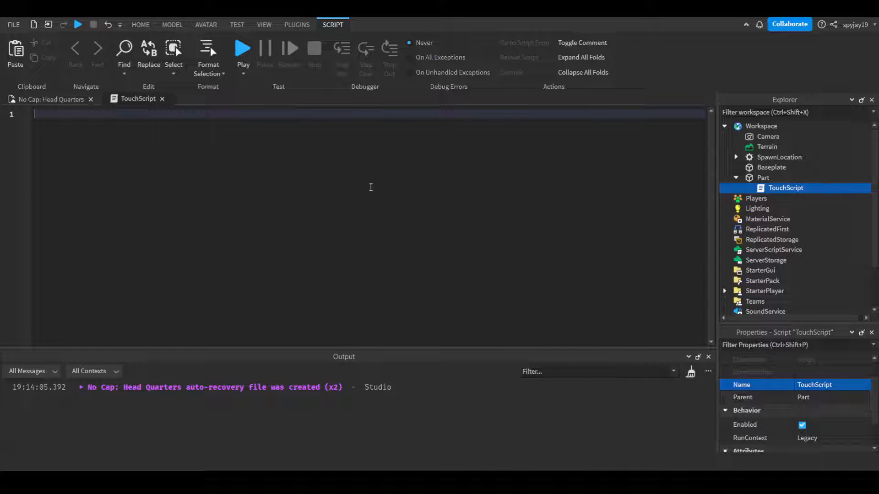
mouse_move(375, 183)
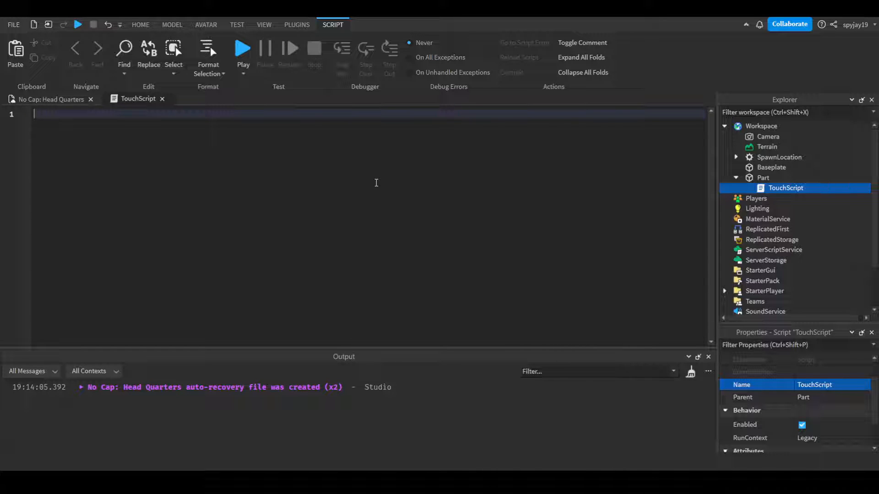
- Write script.Parent.Touched:Connect(function(hit) print(hit) end) in TouchScript
type("script")
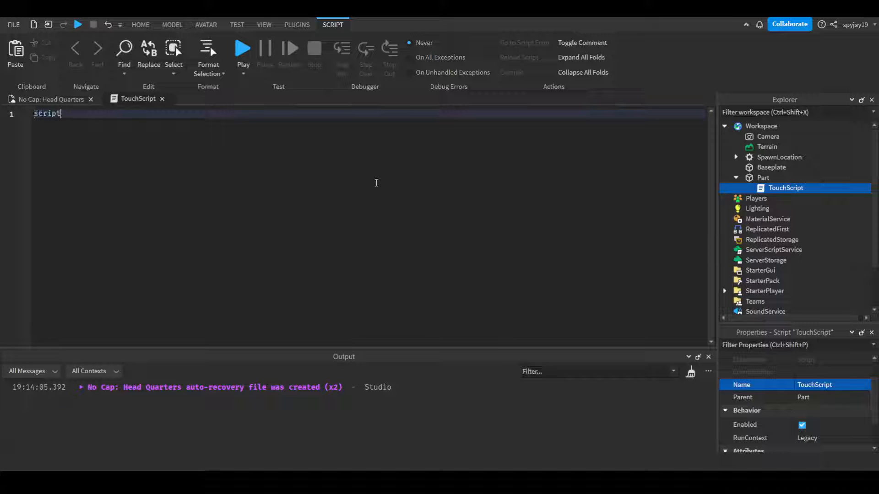
type(".Parent.To")
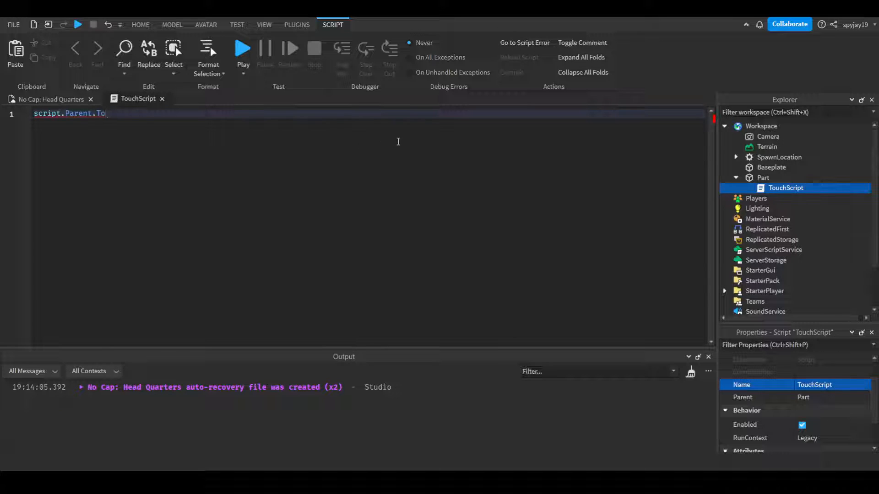
type("uched:")
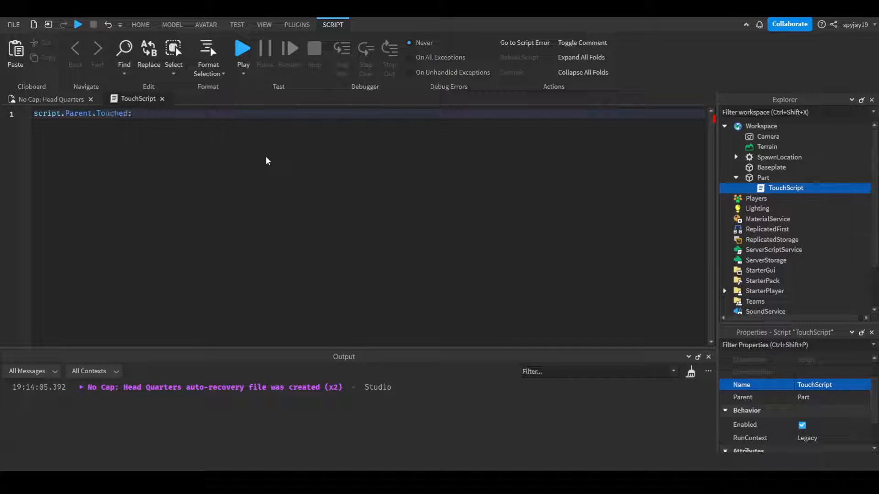
type(":Connect(function()")
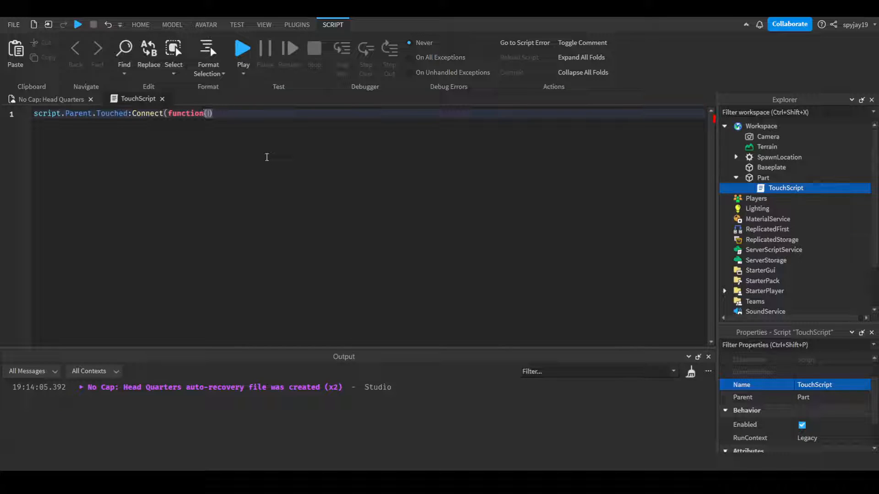
type("hit")
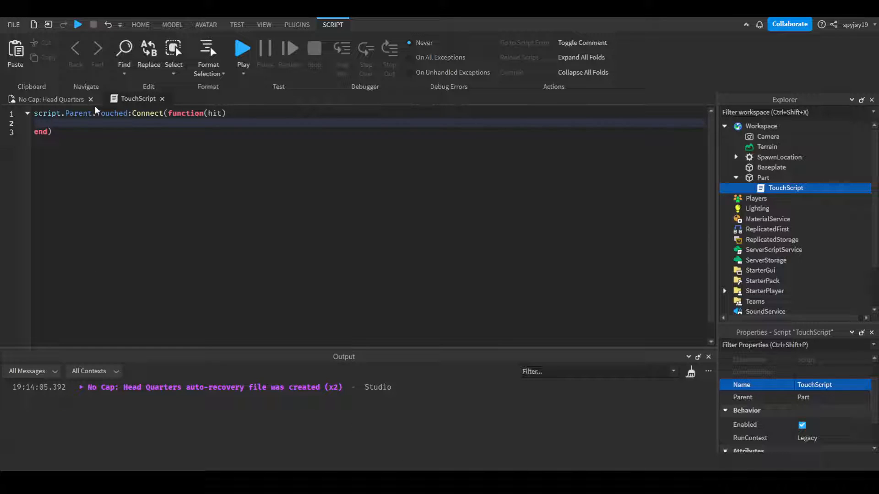
type("print(hit)")
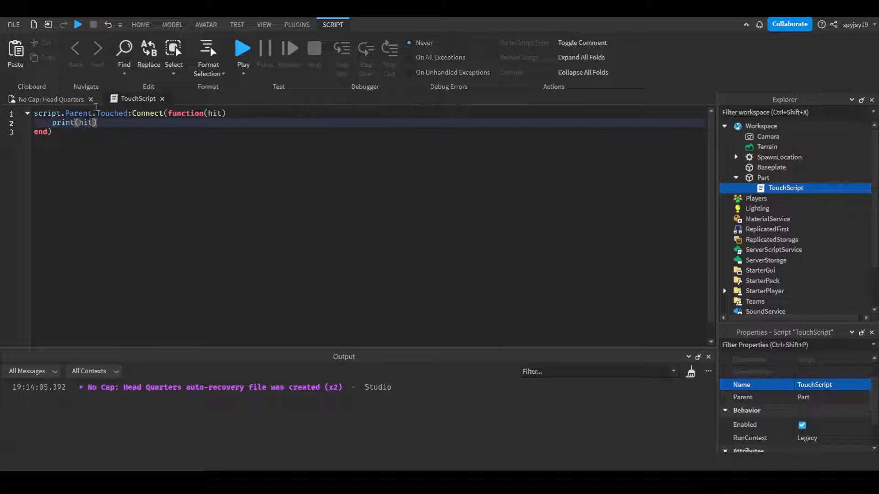
mouse_move(287, 153)
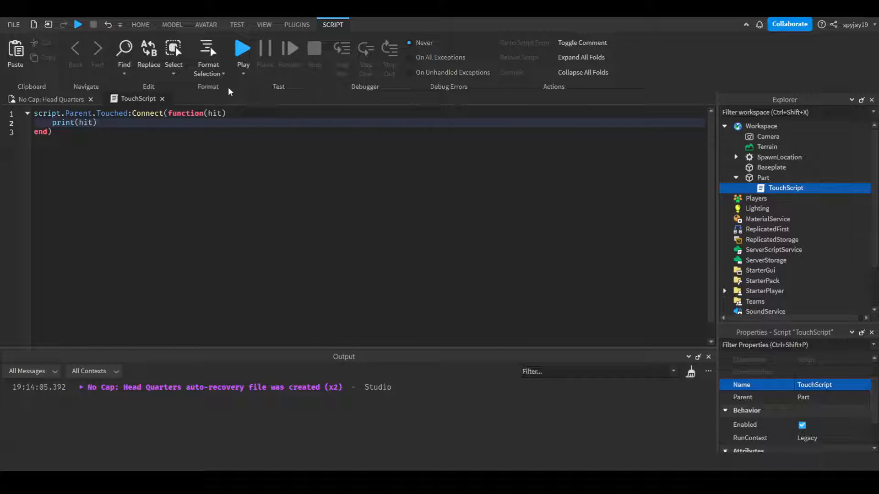
mouse_move(275, 148)
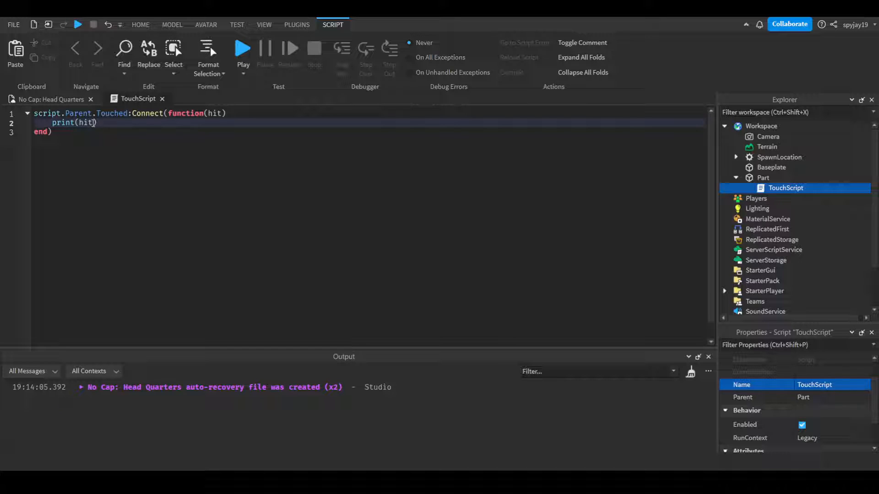
- Add .Parent in the script before launching the playtest
type(".Parent")
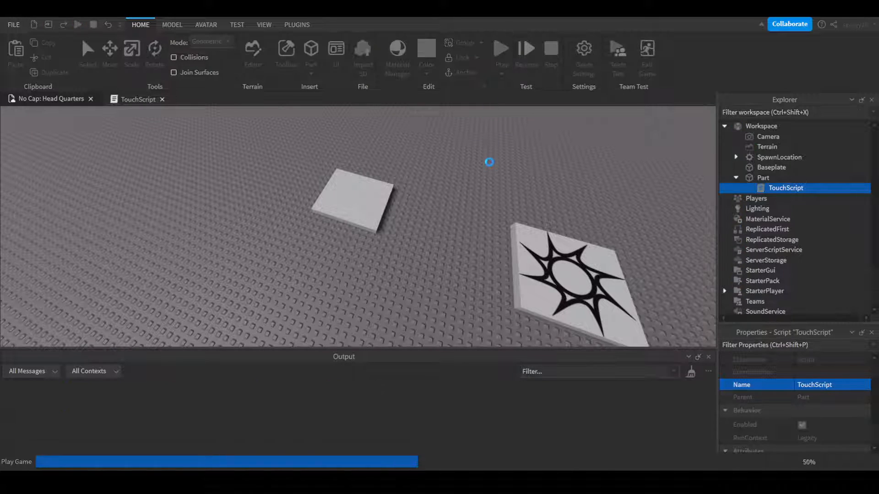
- Walk the avatar onto the Part so Output lists the touching body parts, then view TouchScript
left_click(500, 47)
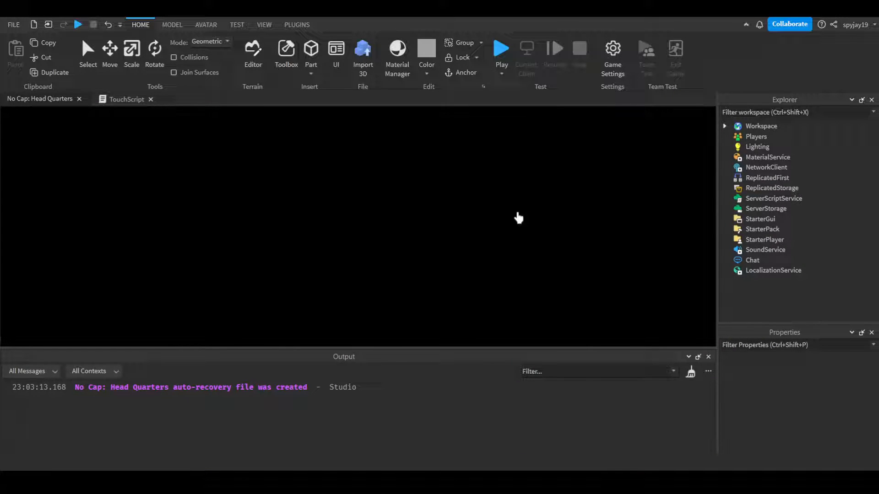
left_click(500, 49)
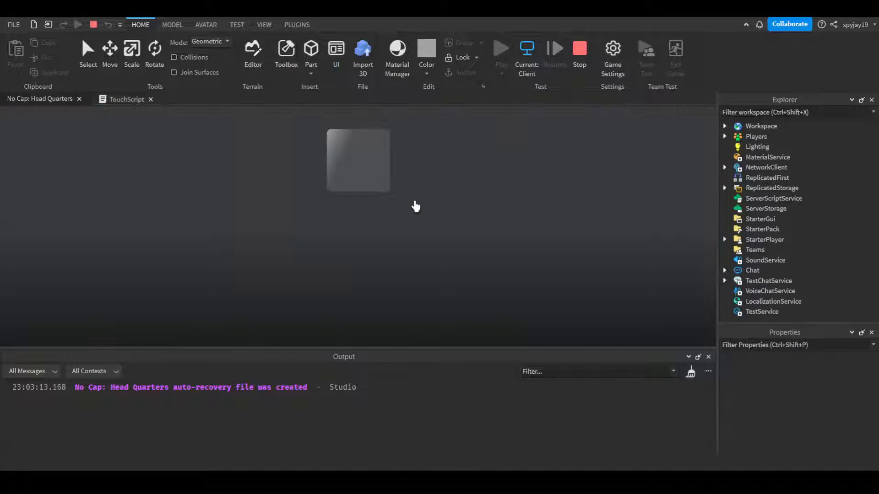
left_click(499, 48)
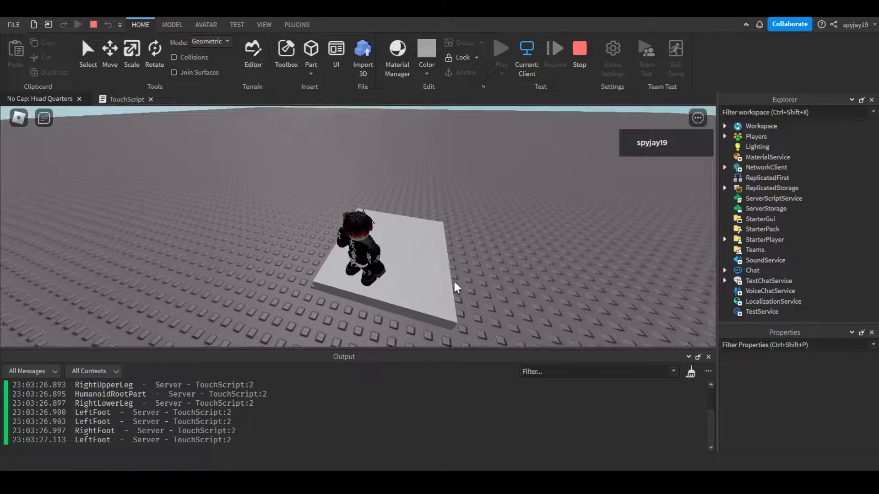
left_click(127, 99)
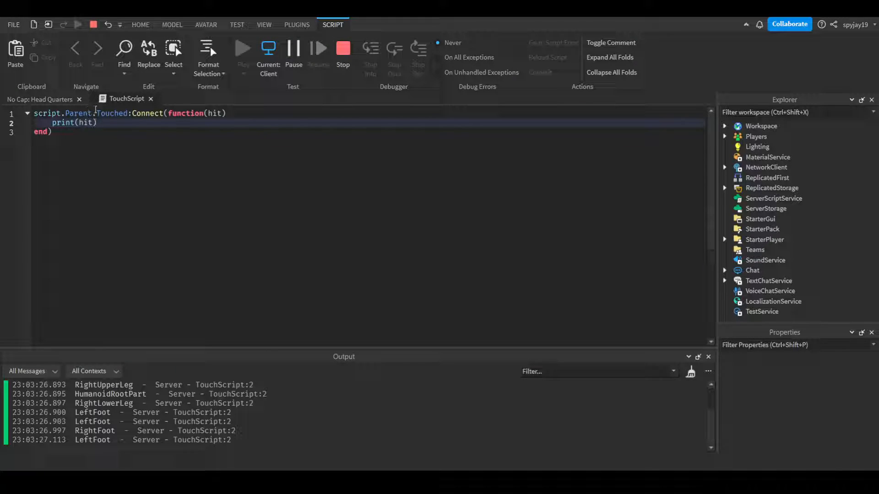
mouse_move(37, 100)
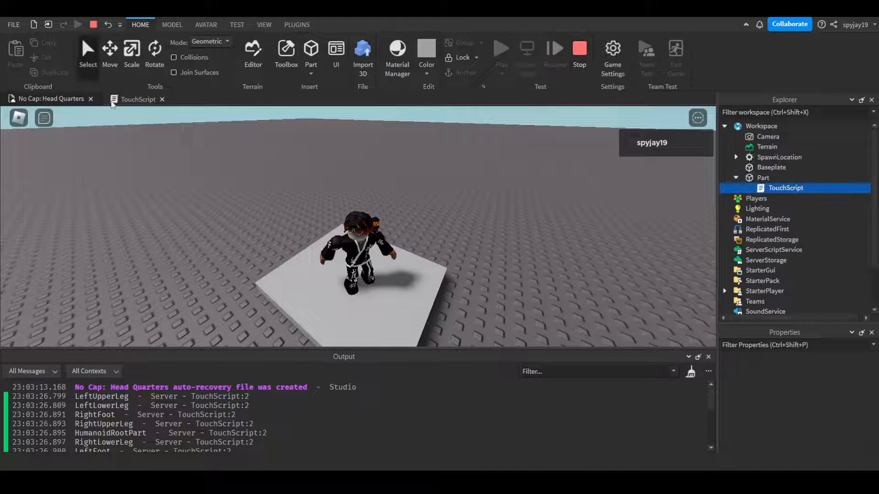
- Stop the playtest and return to editing the place
left_click(138, 99)
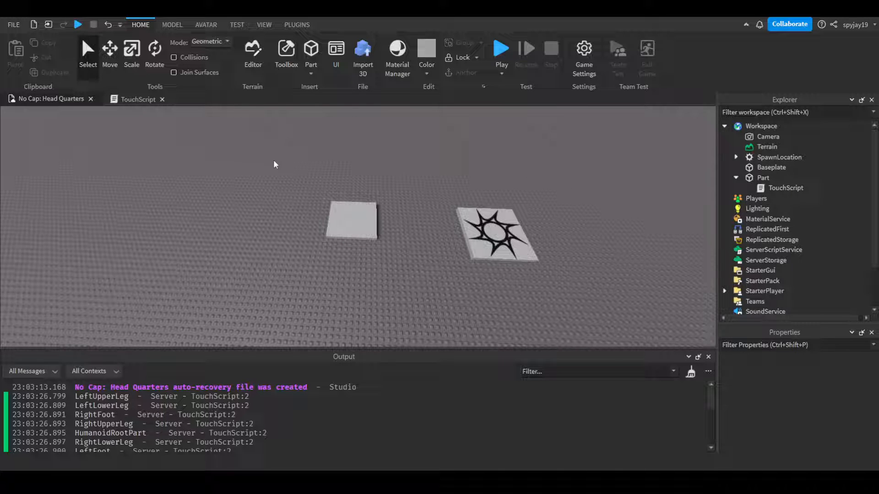
- Replace print(hit) with if hit.Parent:FindFirstChild("Humanoid") then ... end
left_click(136, 99)
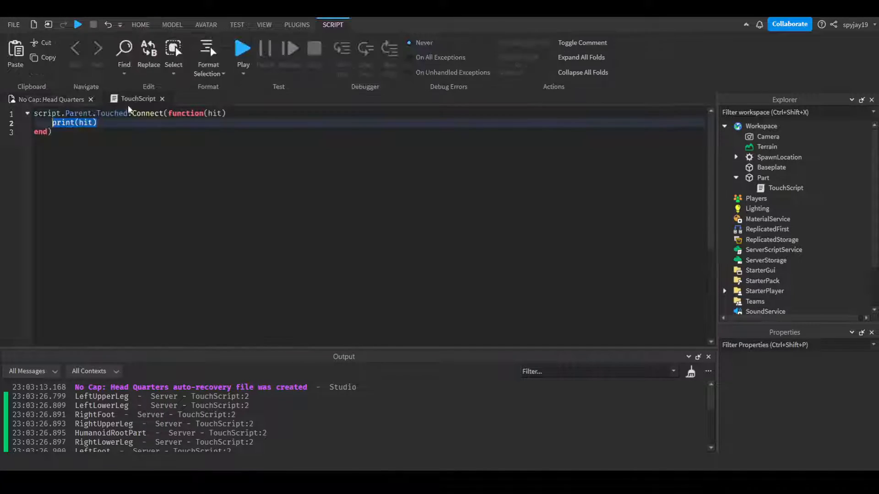
key("Delete")
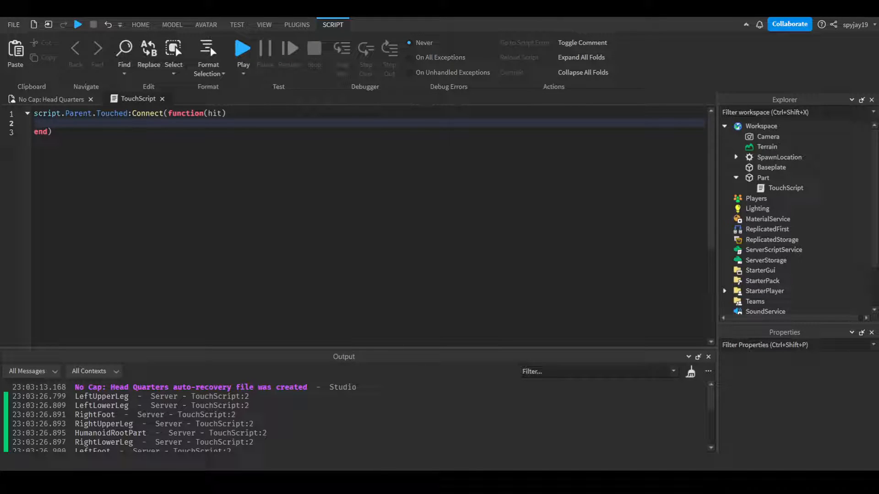
type("if h")
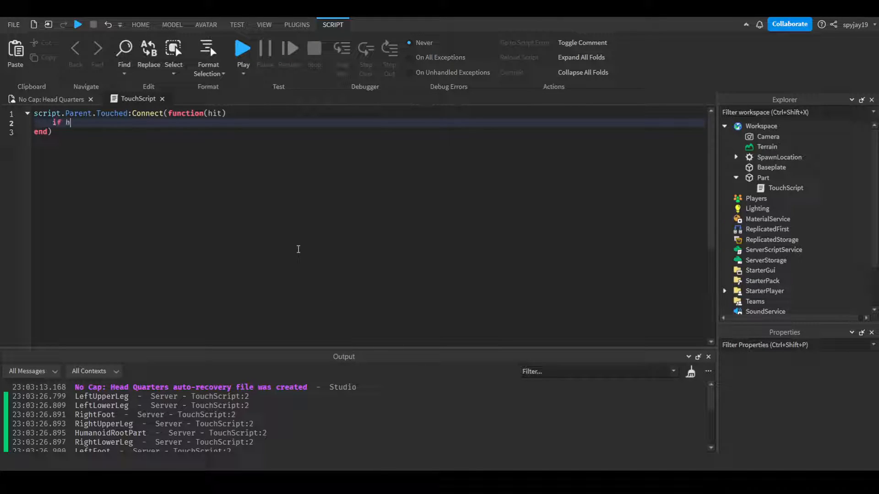
type("it.Parent")
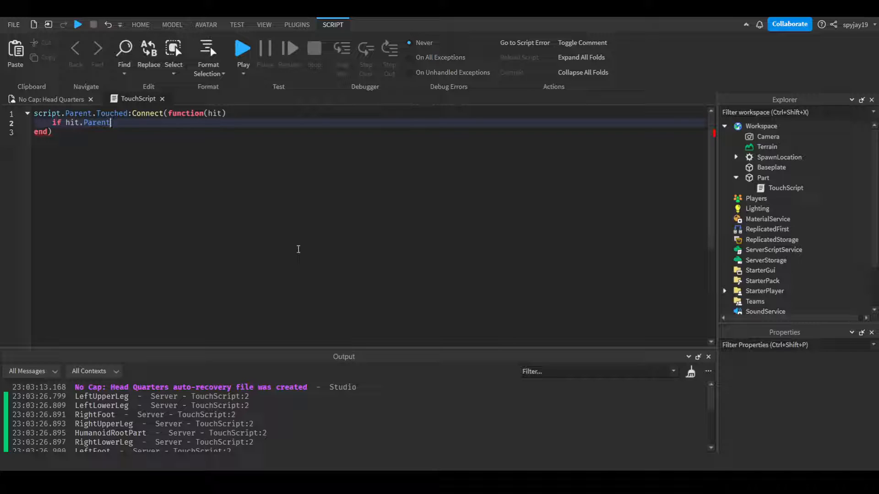
type(":FindFirstChild(")
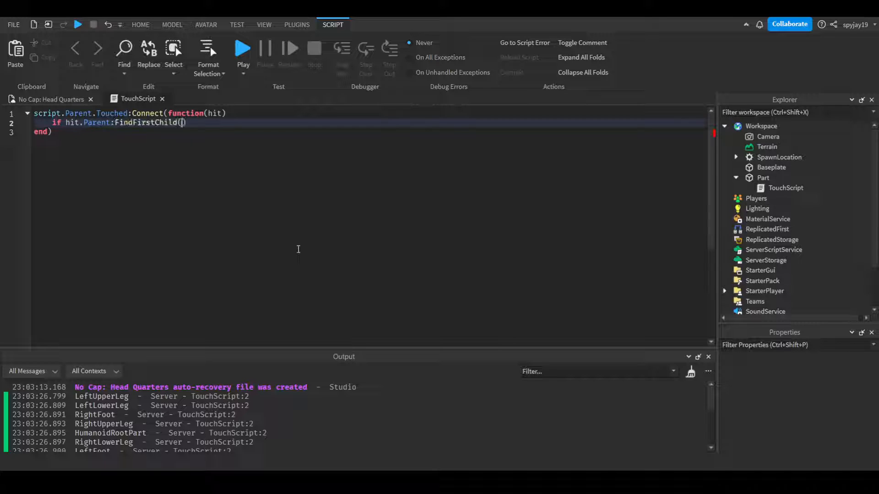
type("\"\"")
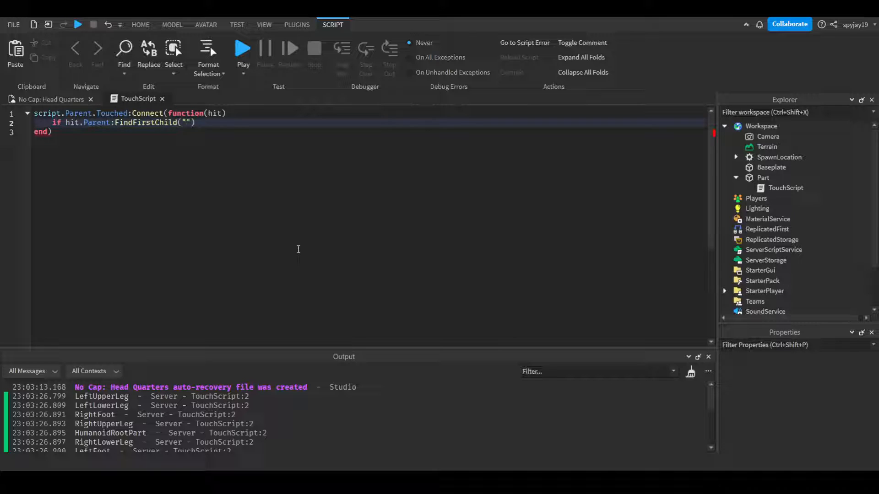
type("Humanoid")
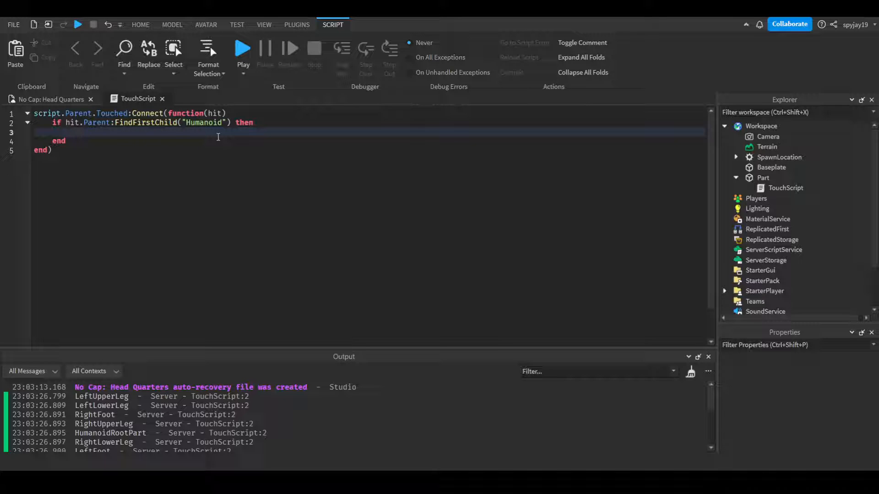
- Leave the if block empty and switch to the place's 3D view
left_click(71, 133)
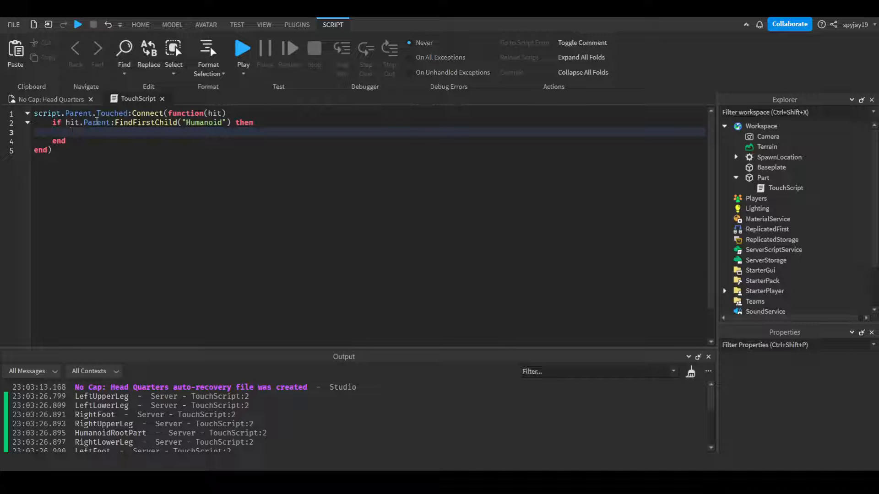
left_click(140, 24)
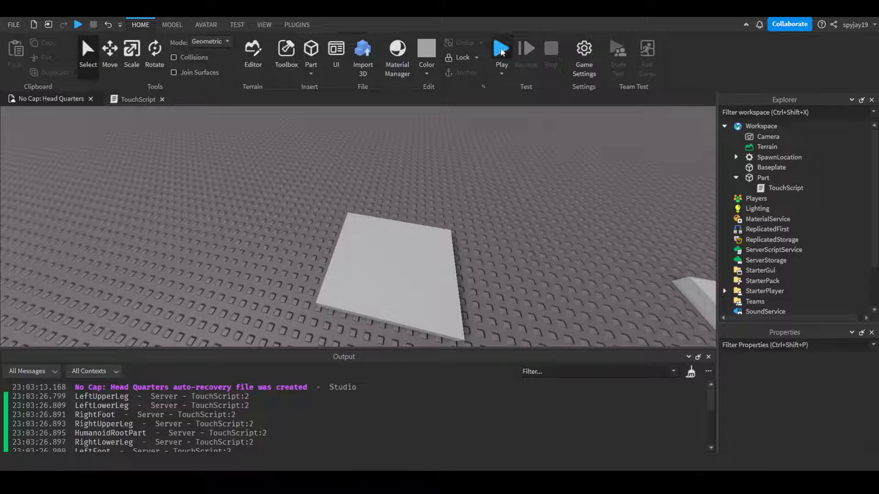
- Playtest and expand the character model in Explorer to confirm it contains a Humanoid
left_click(501, 48)
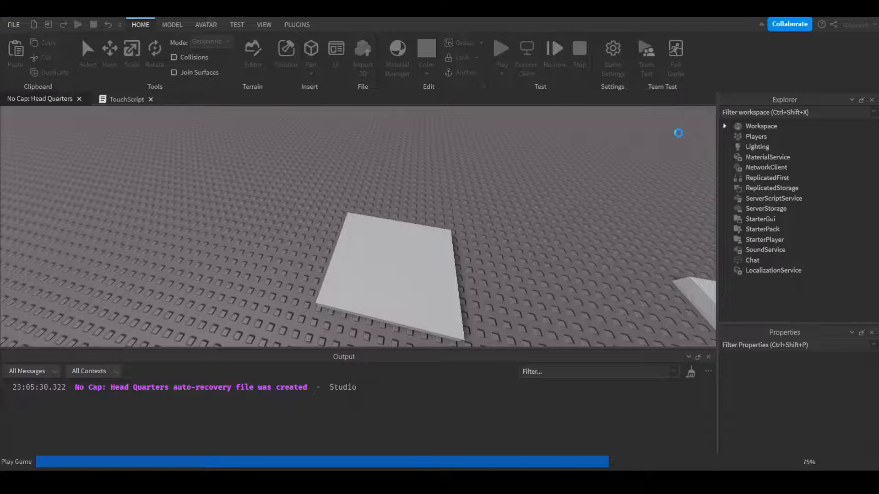
left_click(501, 49)
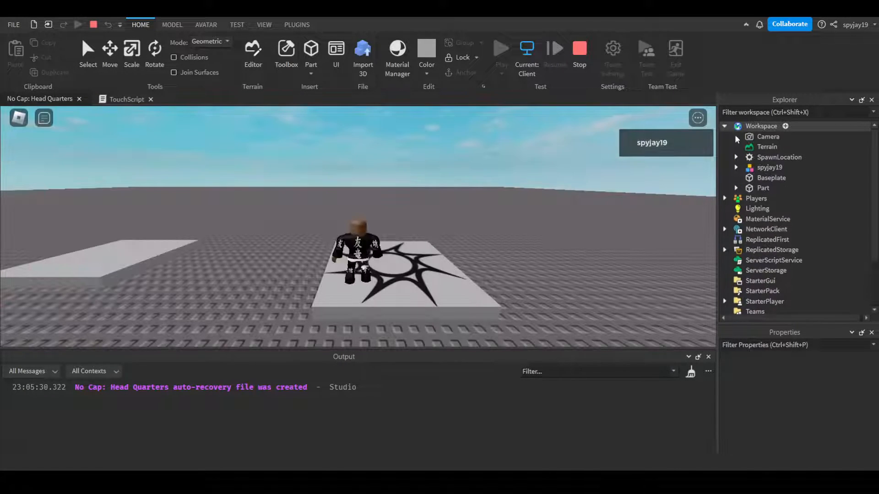
left_click(736, 166)
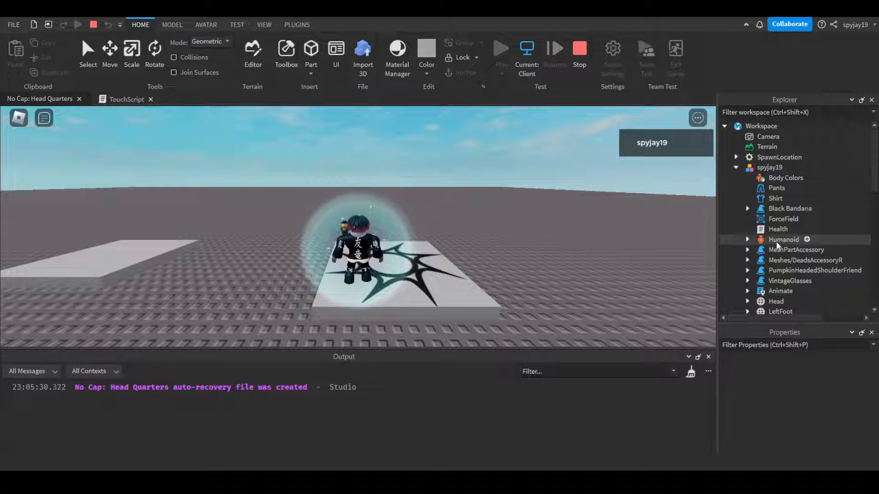
left_click(784, 239)
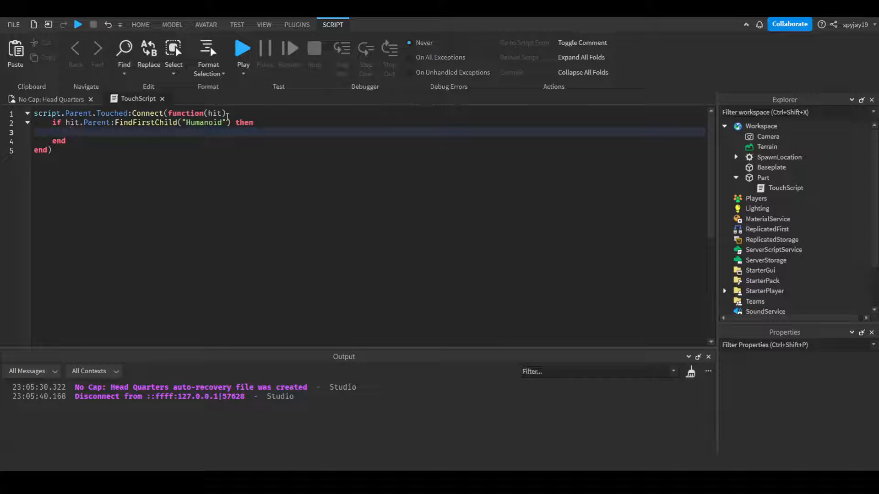
- Inside the if block set script.Disabled = true, wait(5), then script.Disabled = false as a debounce
left_click(48, 99)
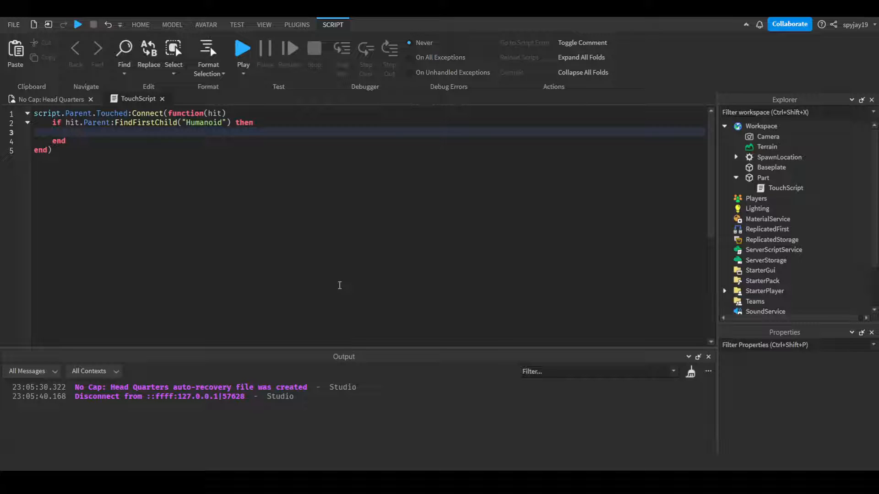
type("script")
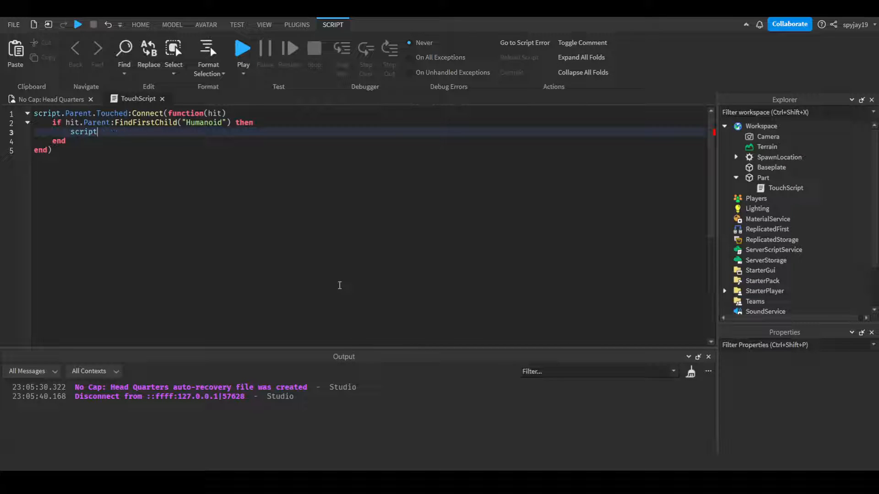
type(".Disabled =")
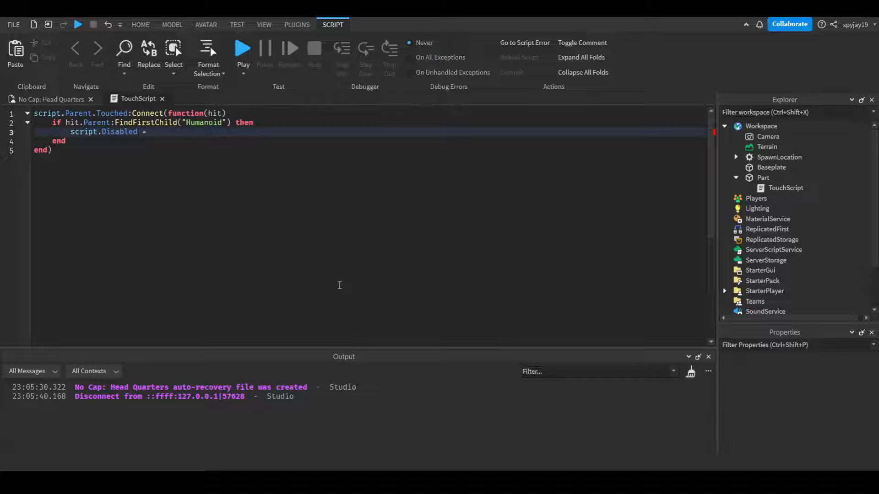
type("true")
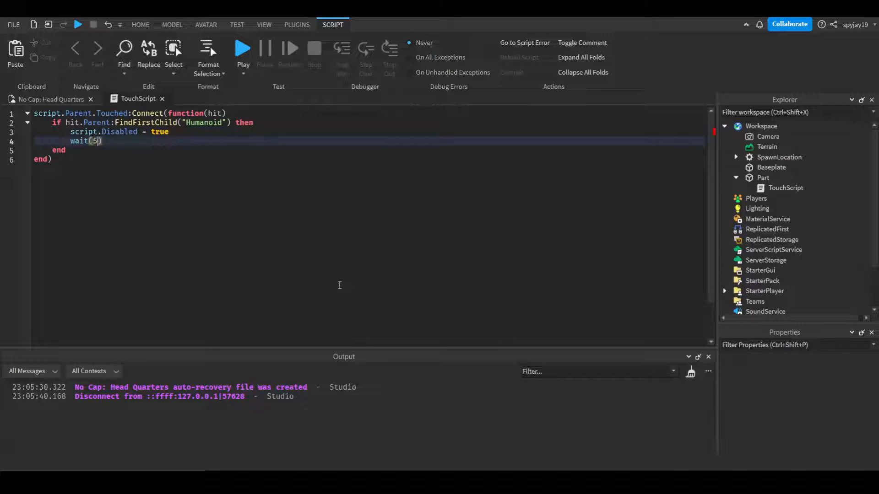
type("script.Disabled")
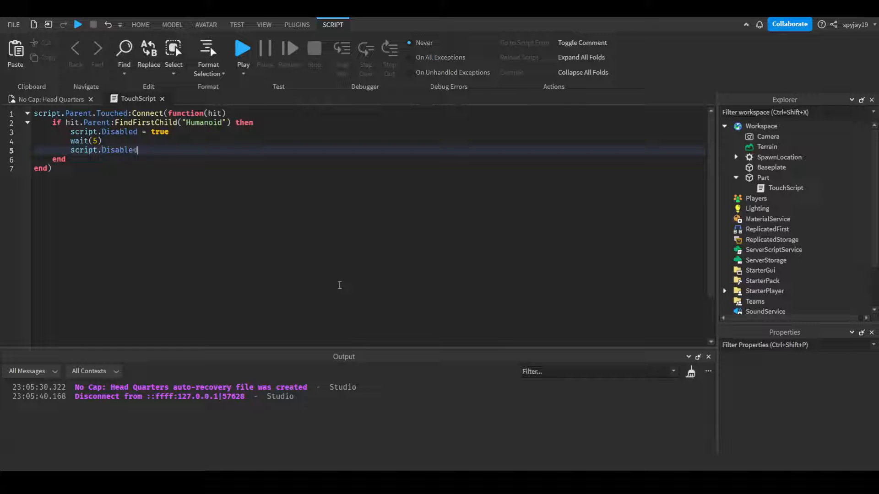
type("= false")
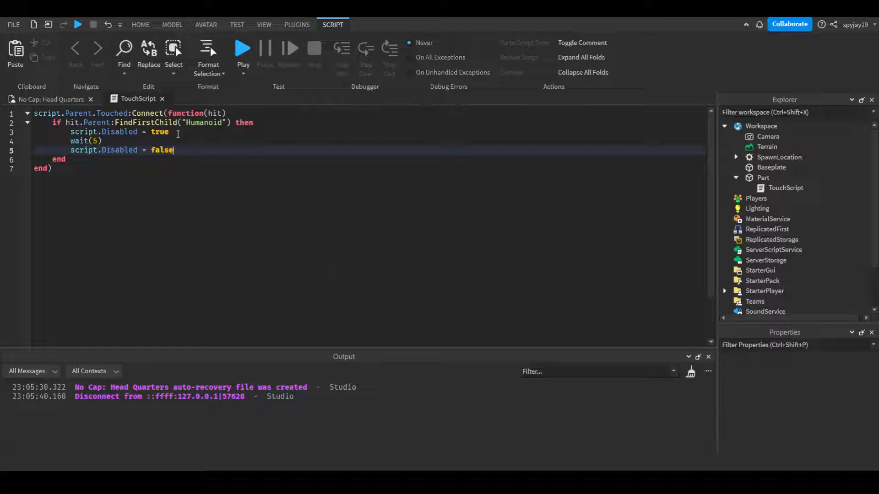
- Add a print(hit.Parent) call at the start of the if block
type("ori")
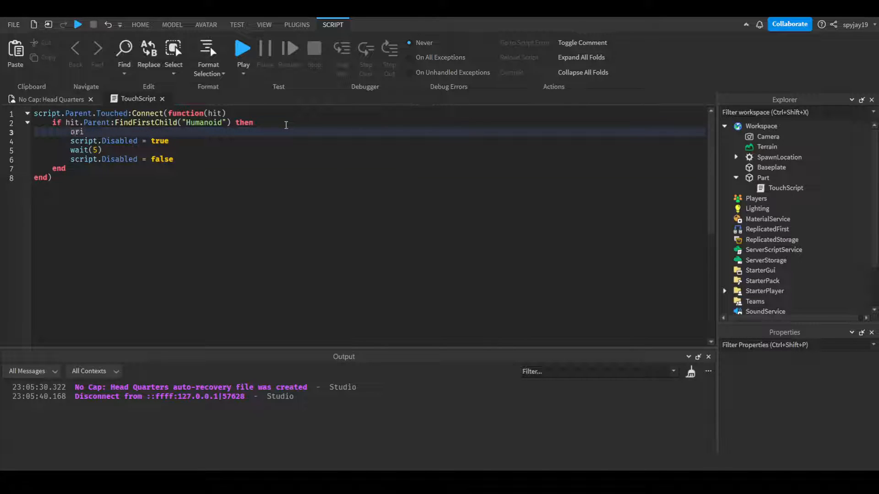
type("print()")
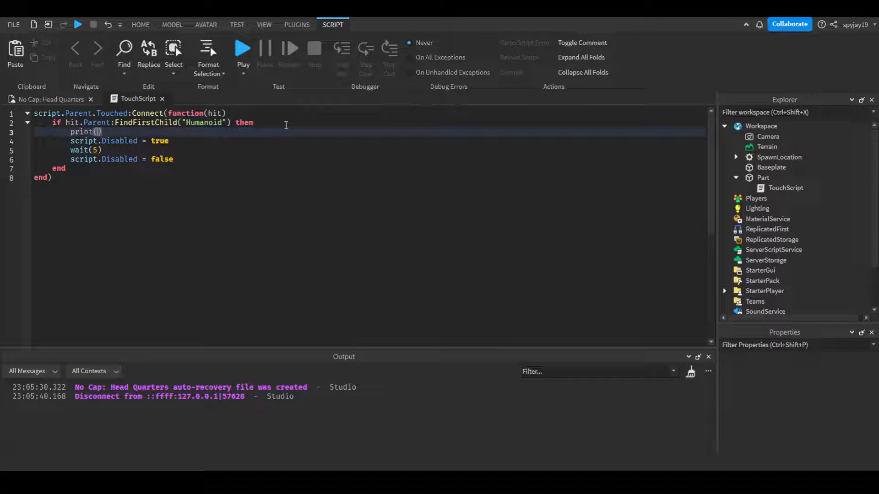
type("hit.")
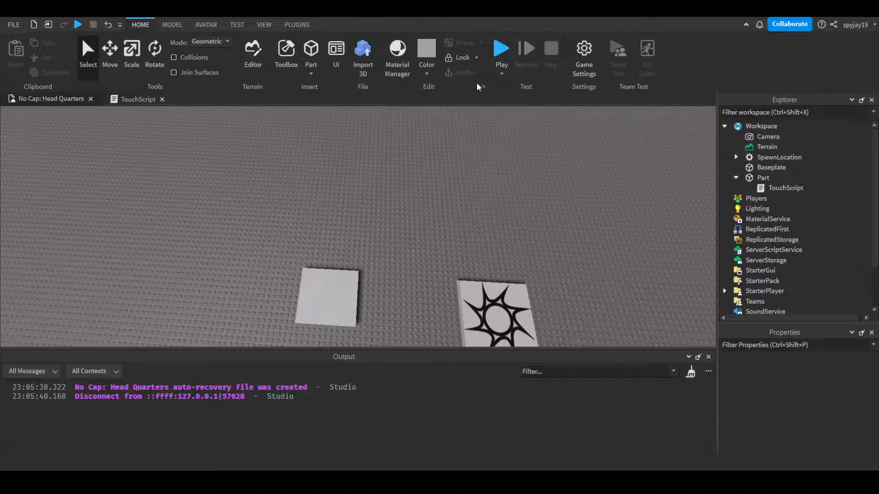
- Playtest so touching the Part logs the character's name every five seconds, then stop
left_click(500, 49)
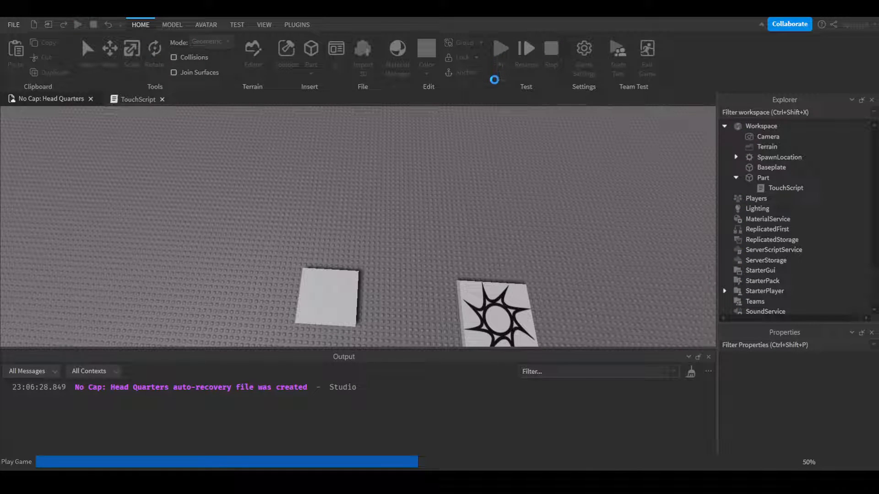
left_click(500, 48)
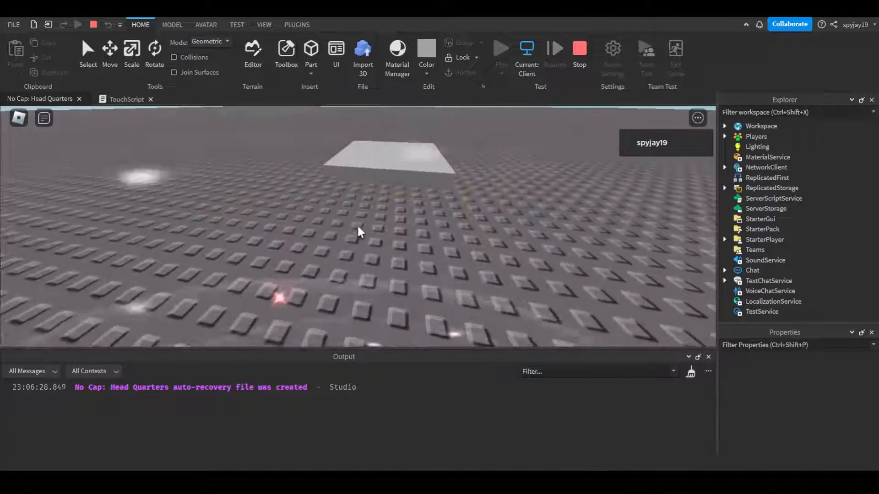
left_click(500, 48)
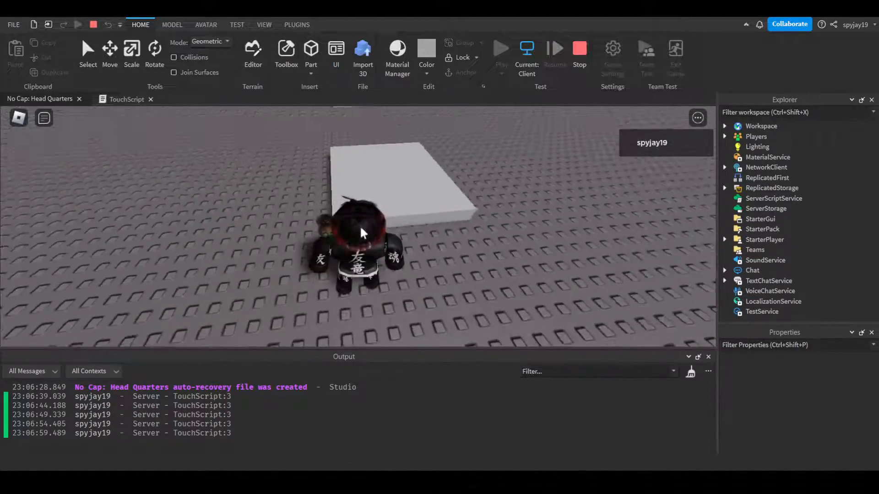
left_click(126, 99)
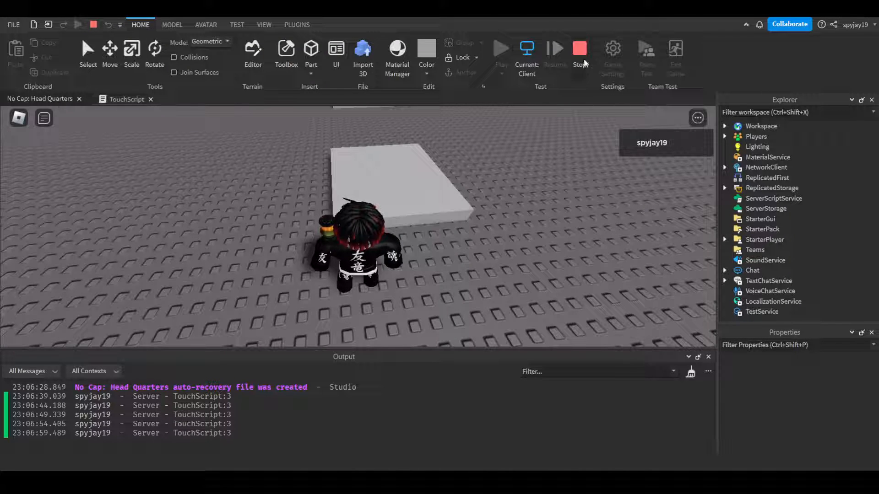
left_click(580, 47)
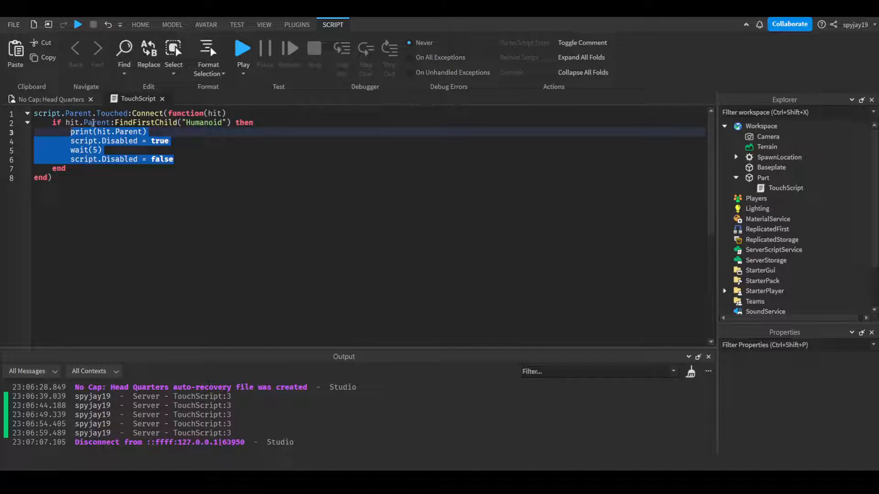
- Switch from the 3D place view back to the TouchScript editor
left_click(141, 25)
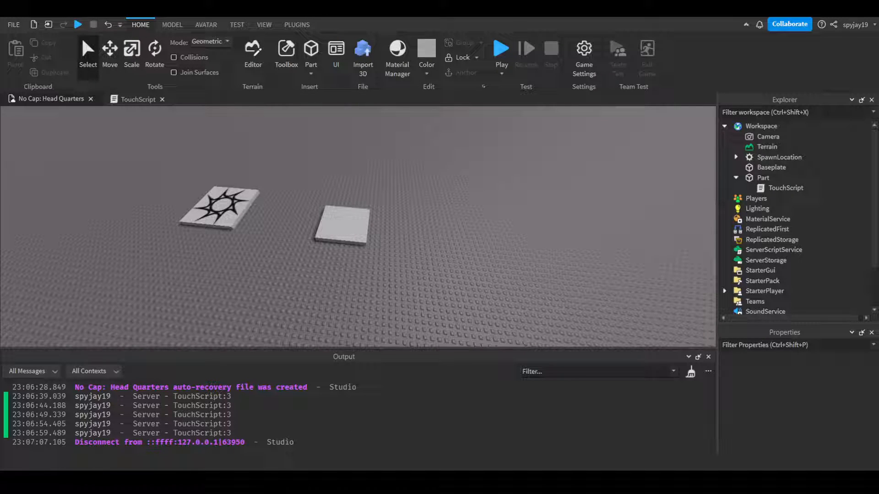
left_click(137, 98)
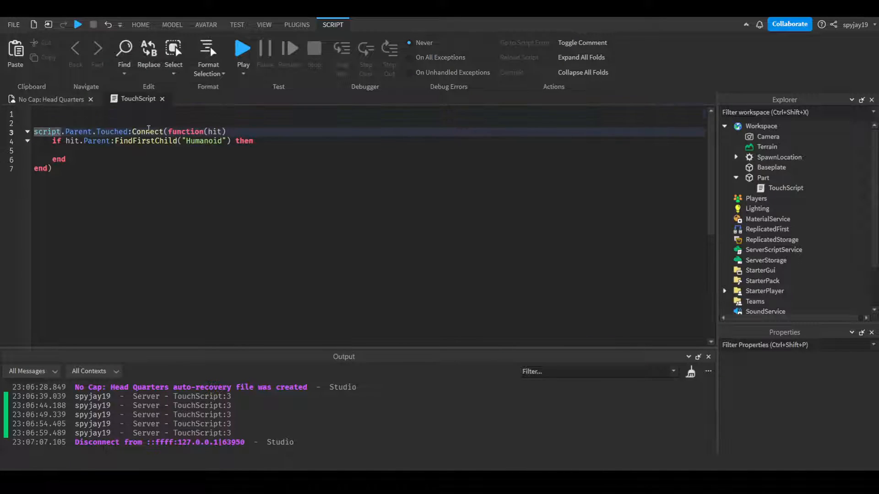
- Declare local PlayersWhoCollected = {} as an empty table on line 1
type("loc")
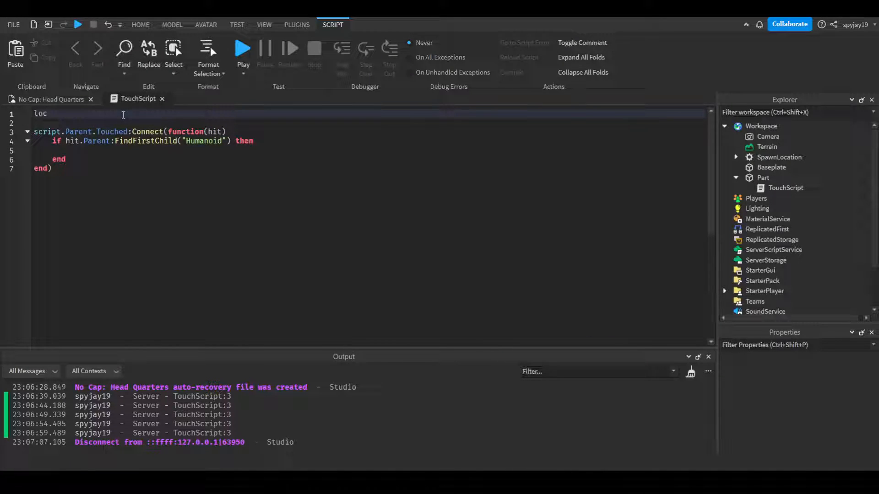
type("al")
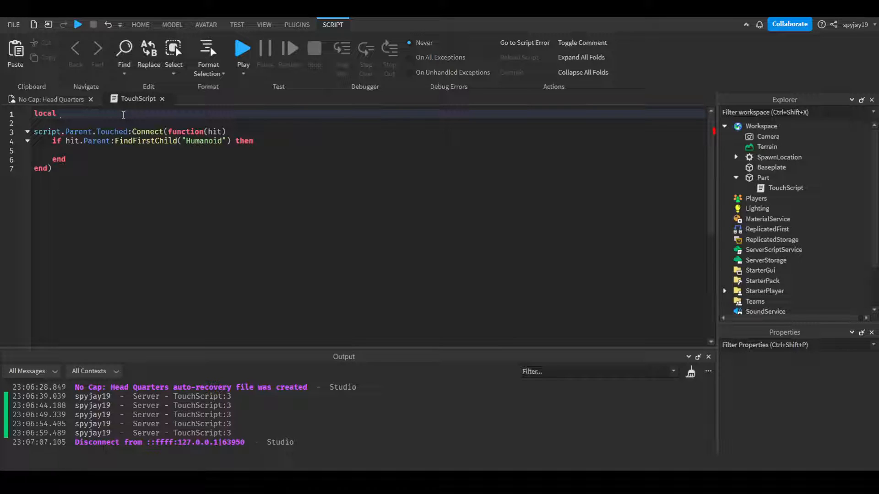
type("PlayersWhoColle")
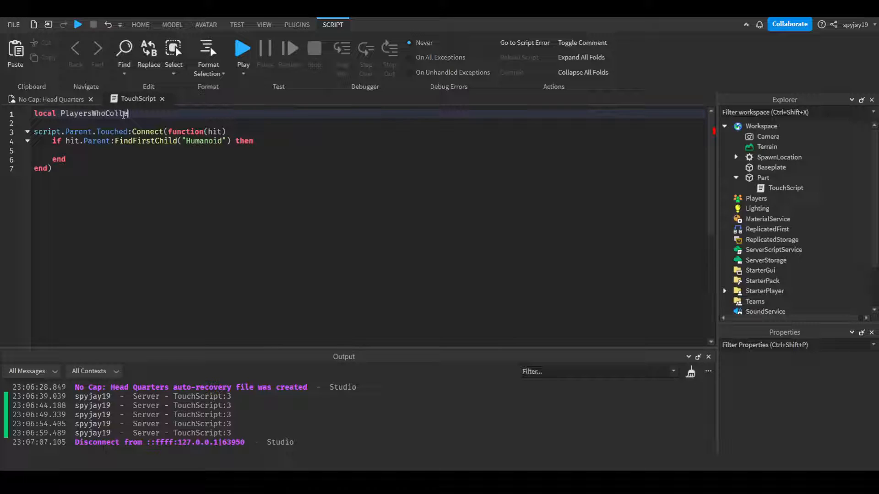
type("cted = {")
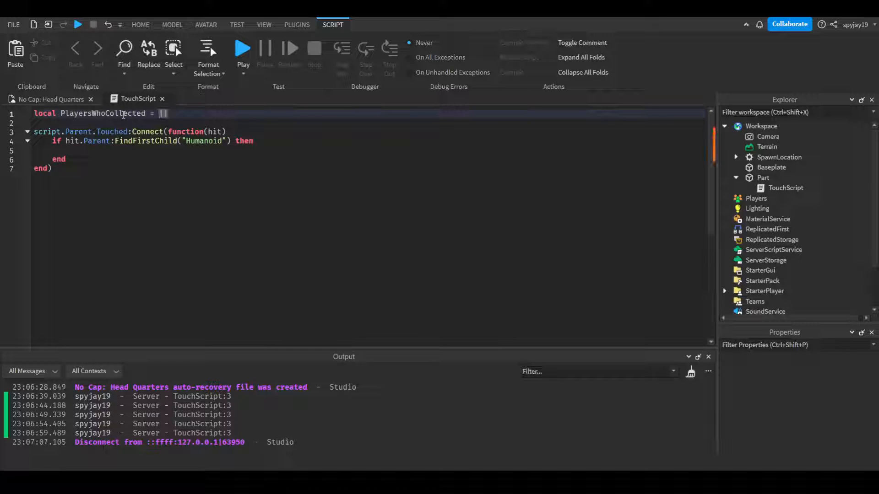
type("{}")
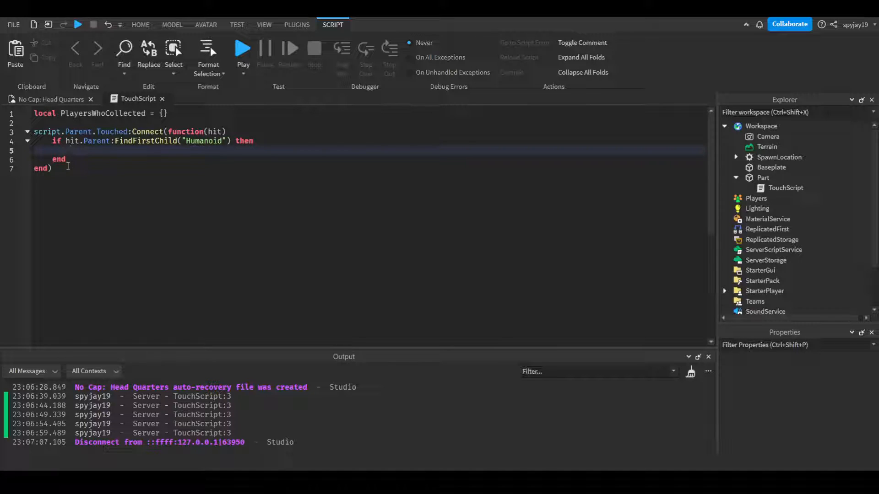
- Add if table.find(PlayersWhoCollected, hit.Parent.Name) then inside the Humanoid check
type("if table.")
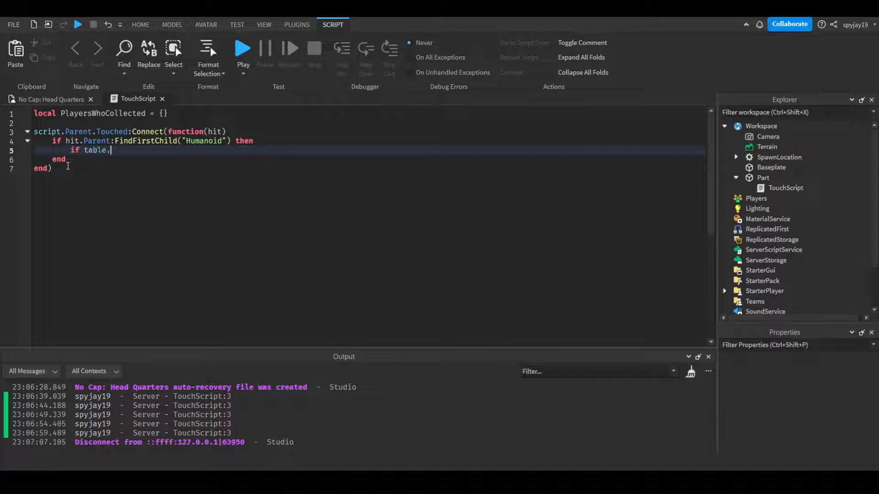
type("find(pl")
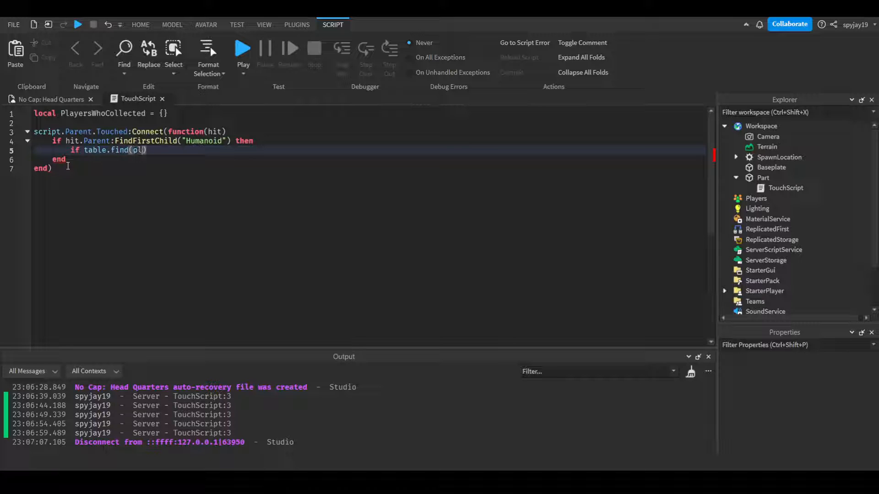
type("PlayersWhoCollected,")
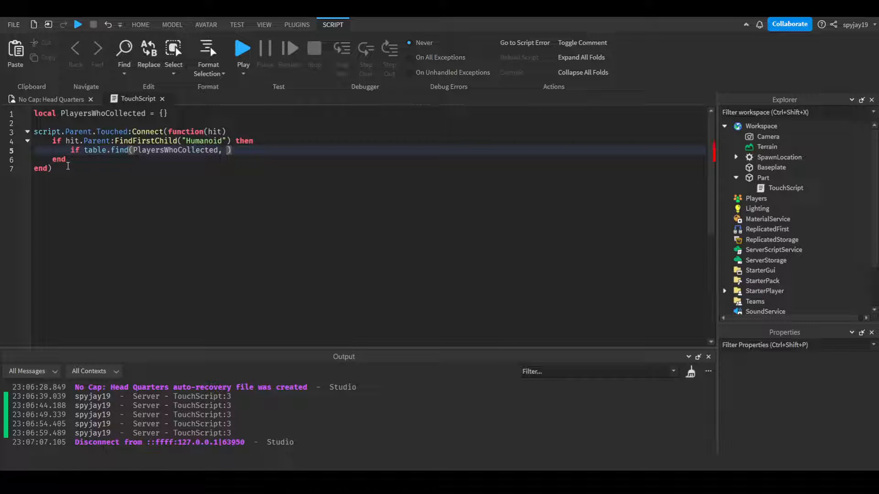
type("hit.P")
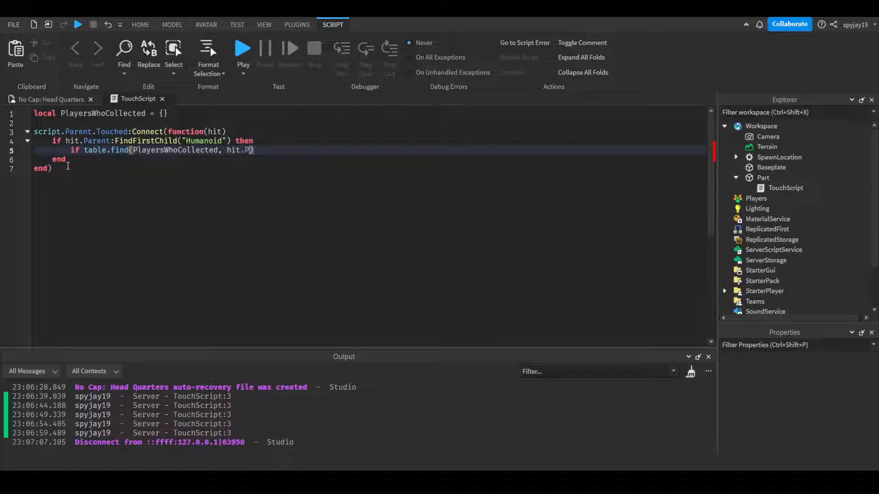
type("arent.Name")
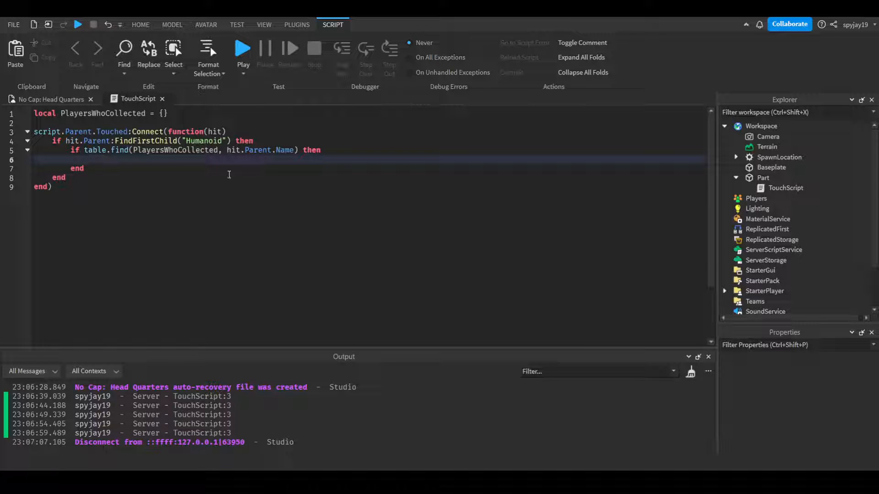
- Print "Player collected already", and in an else branch print "Player has not collected"
type("print(\"Player\")")
type("else")
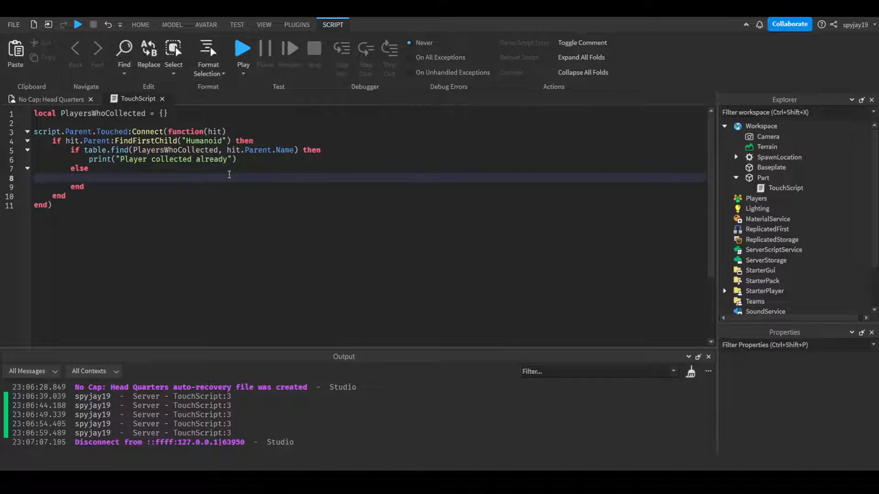
type("print()")
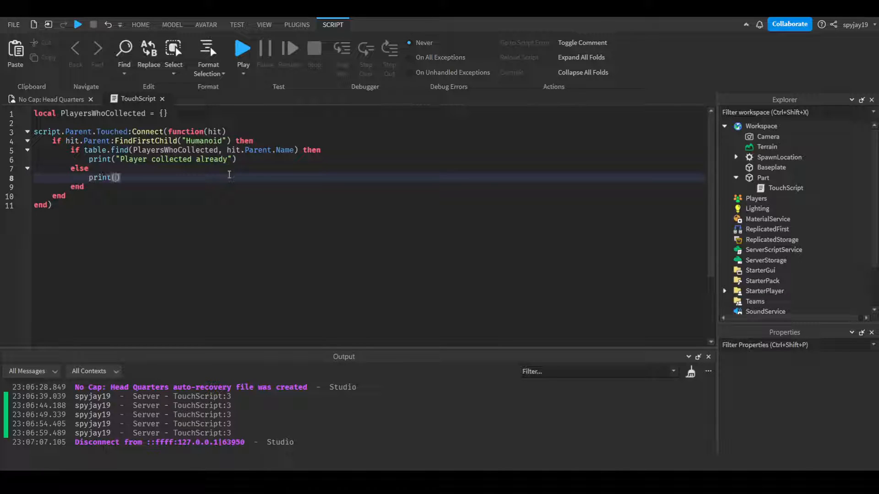
type("\"Player has not \"")
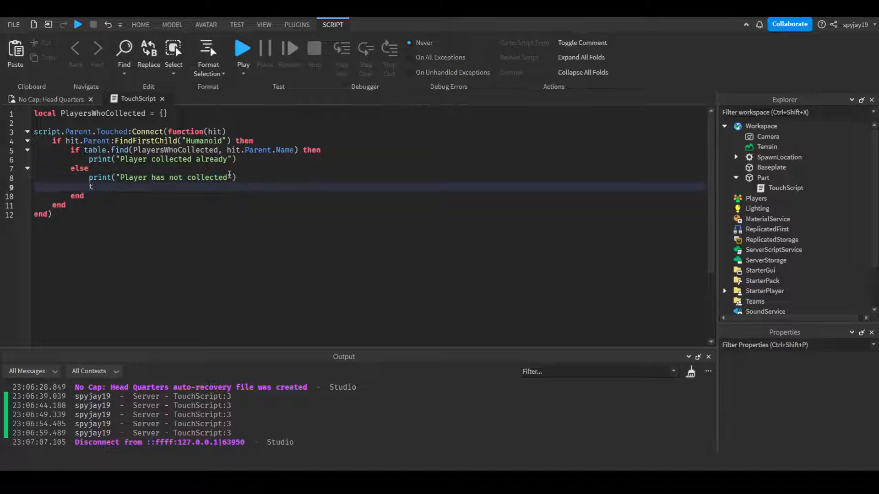
- Add table.insert(PlayersWhoCollected, hit.Parent.Name) in the else branch and start a playtest
type("table.insert(")
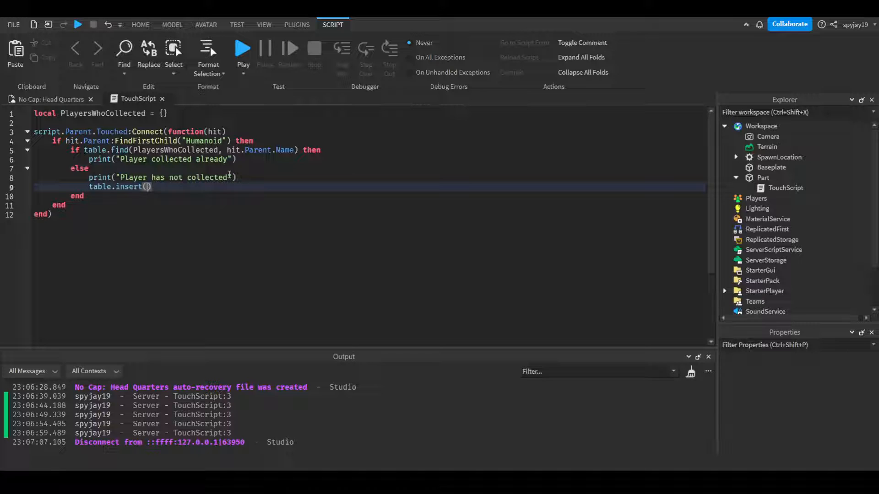
type("PlayersWhoCollected,")
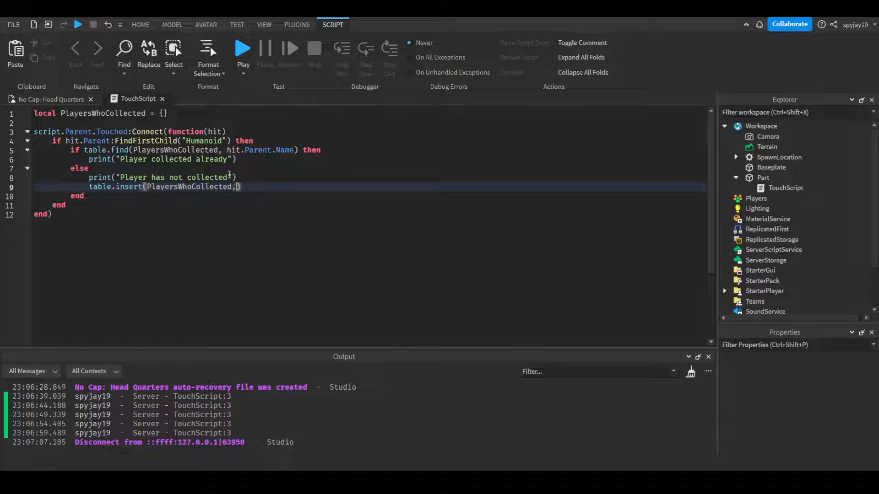
type("hit.Parent.")
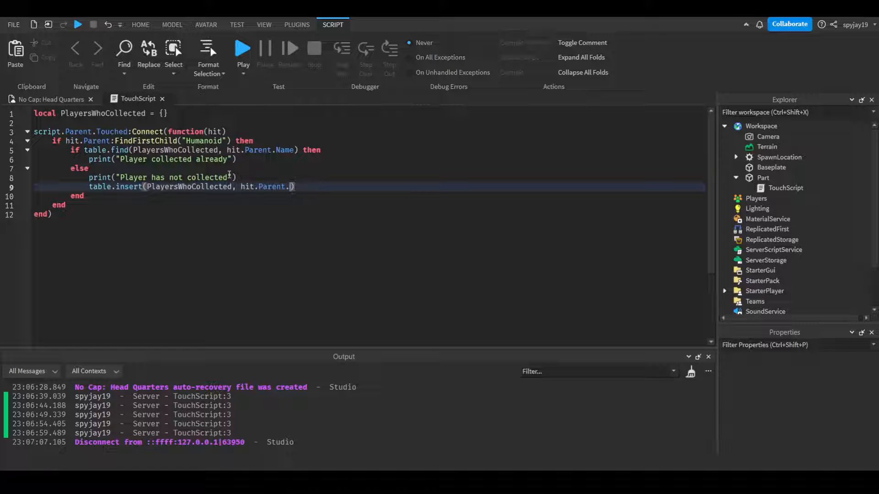
type("Name)")
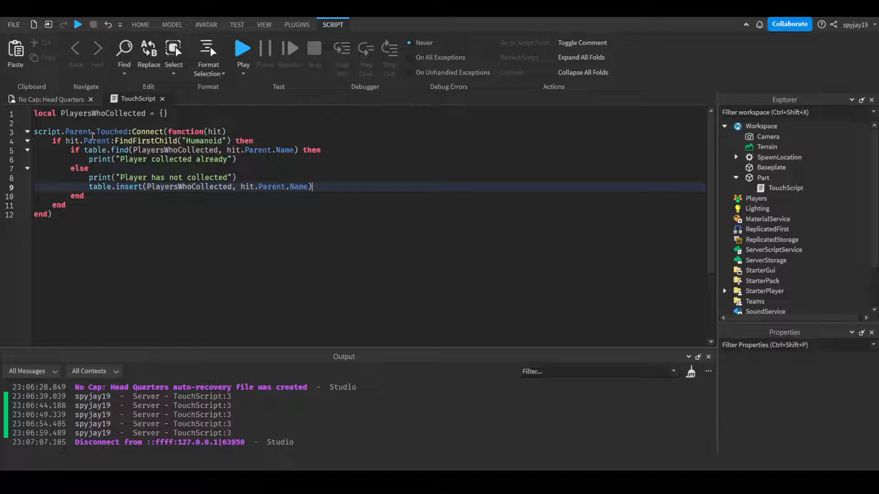
left_click(243, 49)
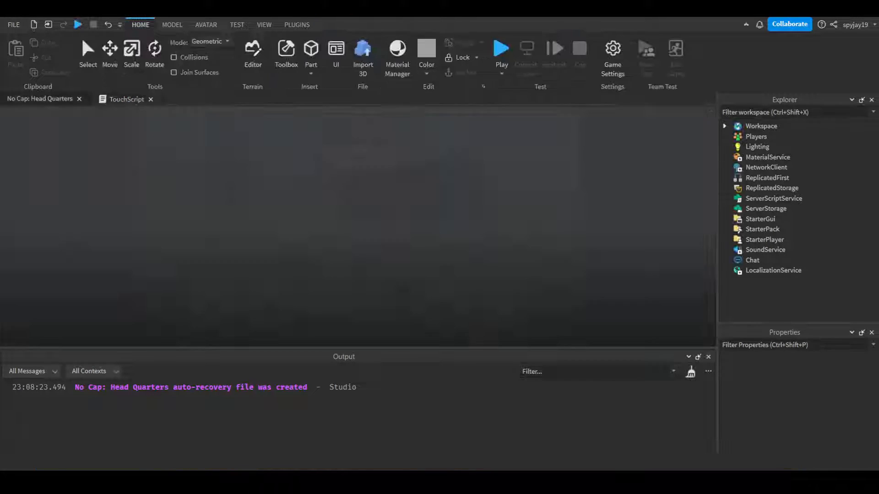
- Touch the part, confirm one 'Player has not collected' then repeated 'Player collected already', and stop the test
left_click(500, 48)
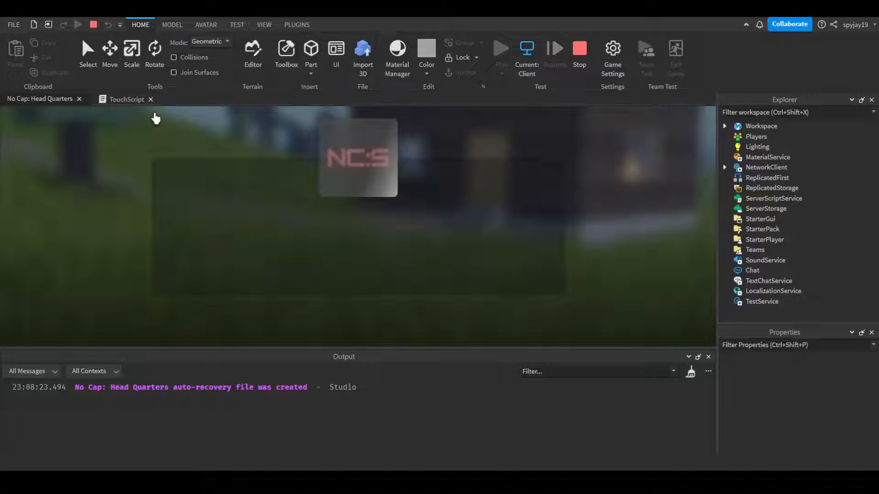
left_click(501, 50)
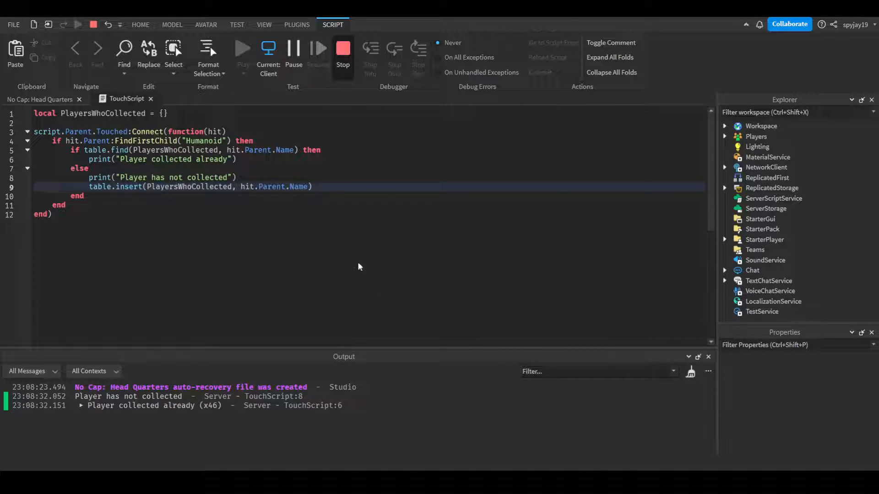
left_click(342, 48)
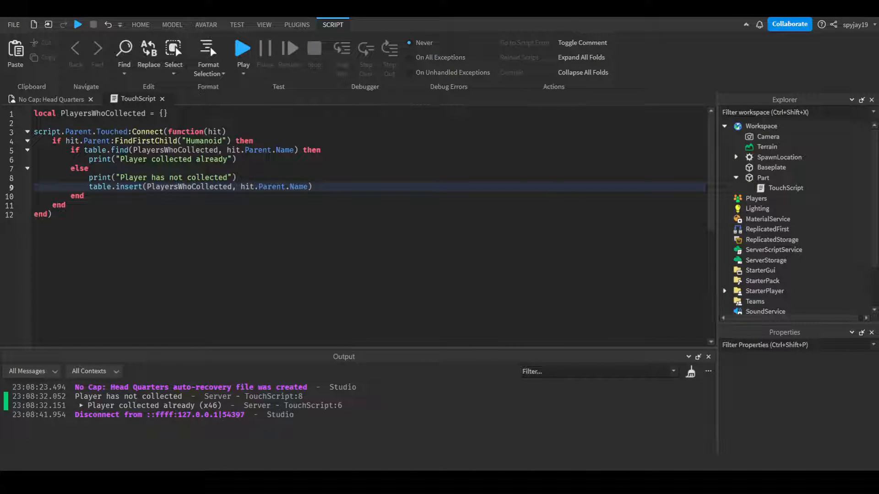